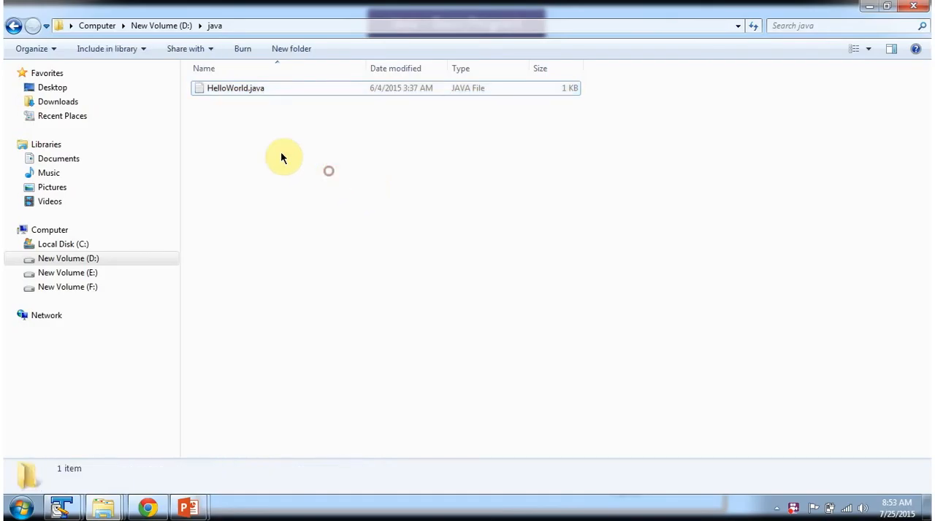
{"action": "mouse_move", "coordinate": [250, 114]}
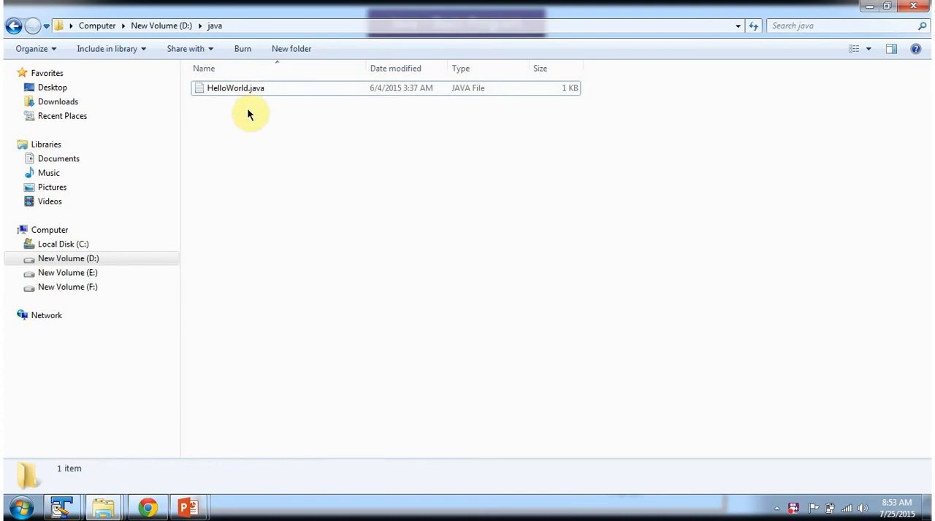
View the HelloWorld.java source code, then search the Start Menu for cmd.
{"action": "left_click", "coordinate": [236, 88]}
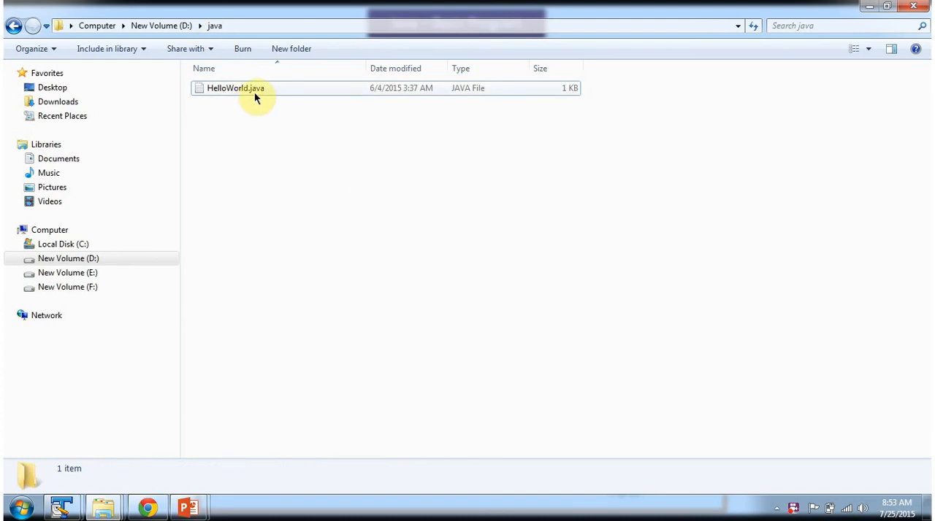
{"action": "double_click", "coordinate": [235, 88]}
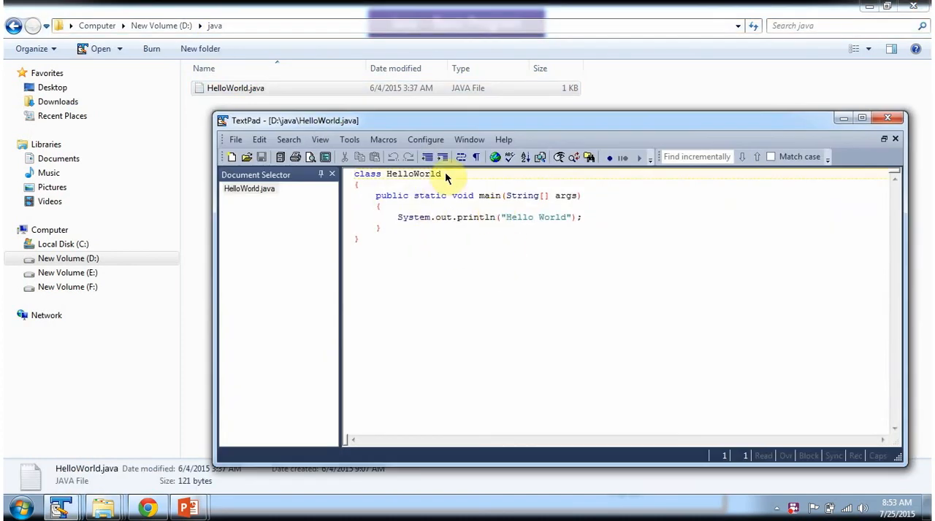
{"action": "mouse_move", "coordinate": [469, 241]}
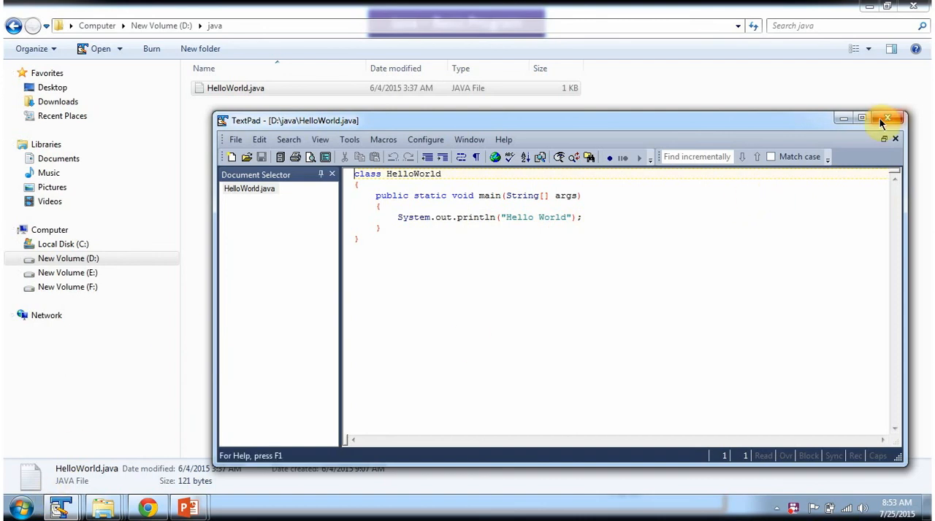
{"action": "left_click", "coordinate": [20, 507]}
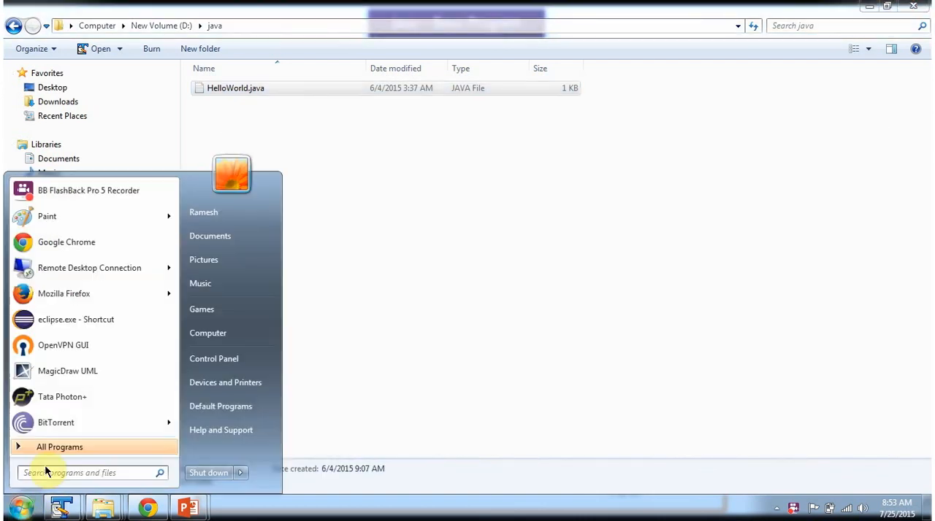
{"action": "type", "text": "cmd"}
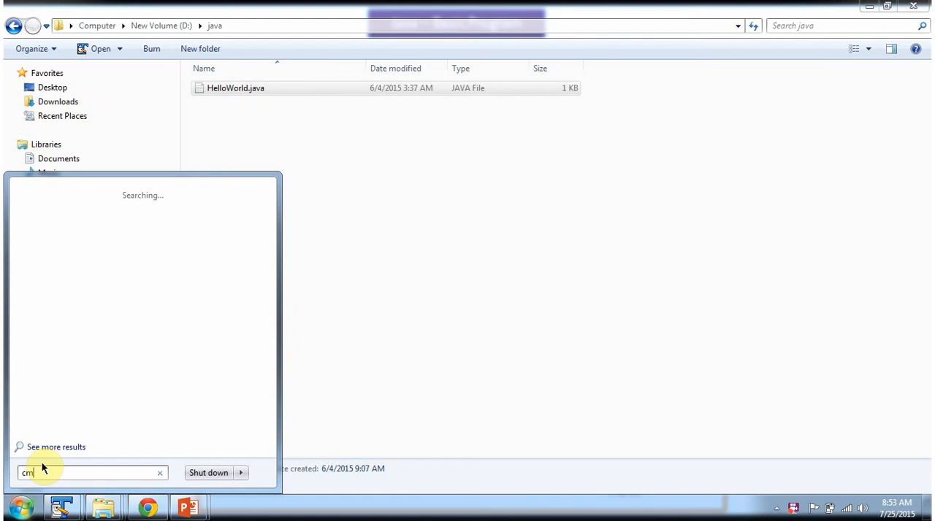
{"action": "type", "text": "d"}
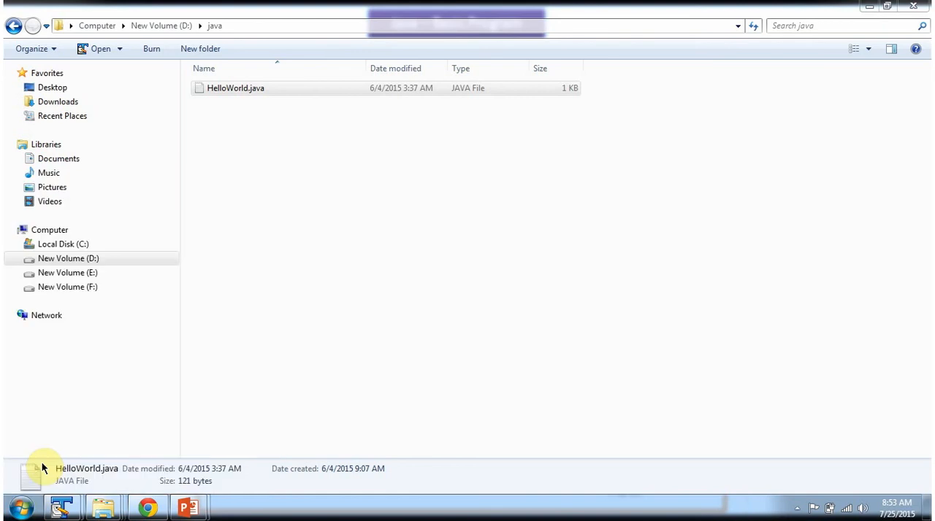
{"action": "mouse_move", "coordinate": [346, 197]}
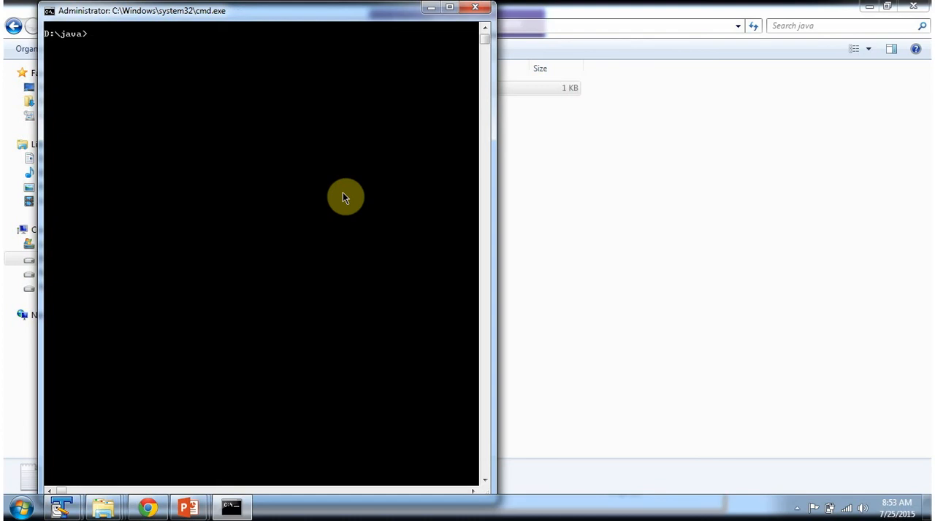
Compile HelloWorld.java with javac at the D:\java prompt.
{"action": "type", "text": "javac HelloWorld.java"}
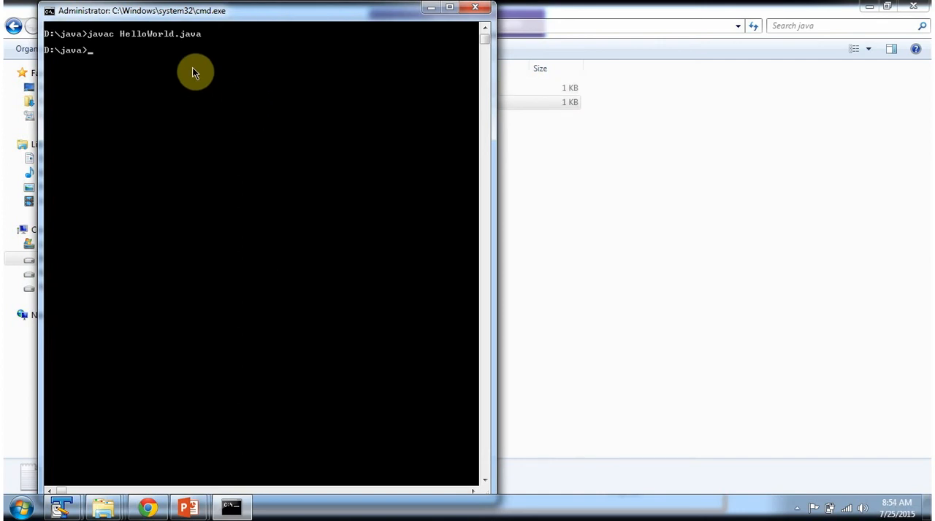
{"action": "mouse_move", "coordinate": [104, 48]}
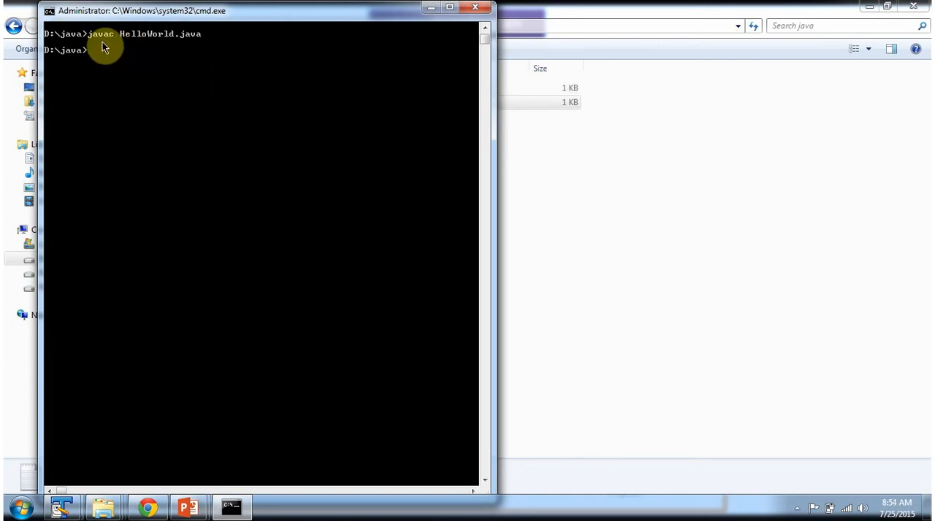
{"action": "mouse_move", "coordinate": [144, 50]}
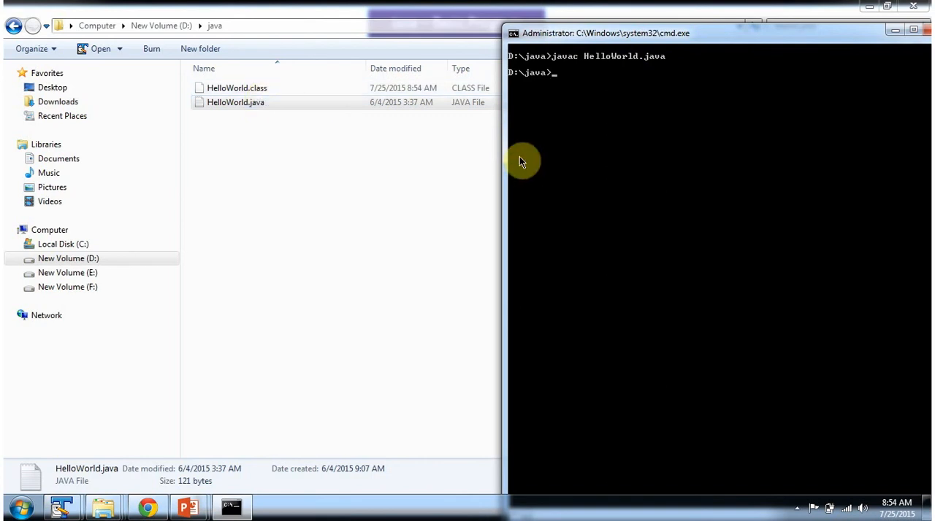
List the folder with dir, then run java HelloWorld to print Hello World.
{"action": "type", "text": "dir"}
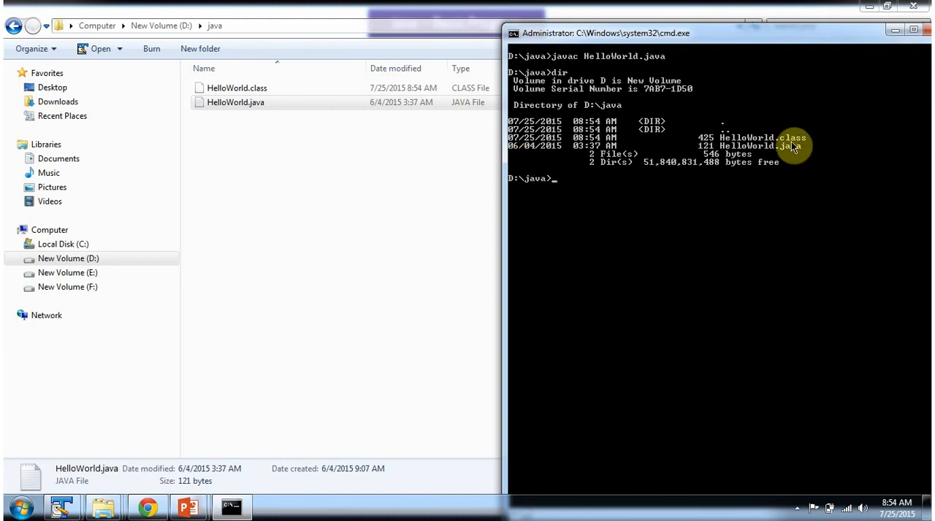
{"action": "type", "text": "j"}
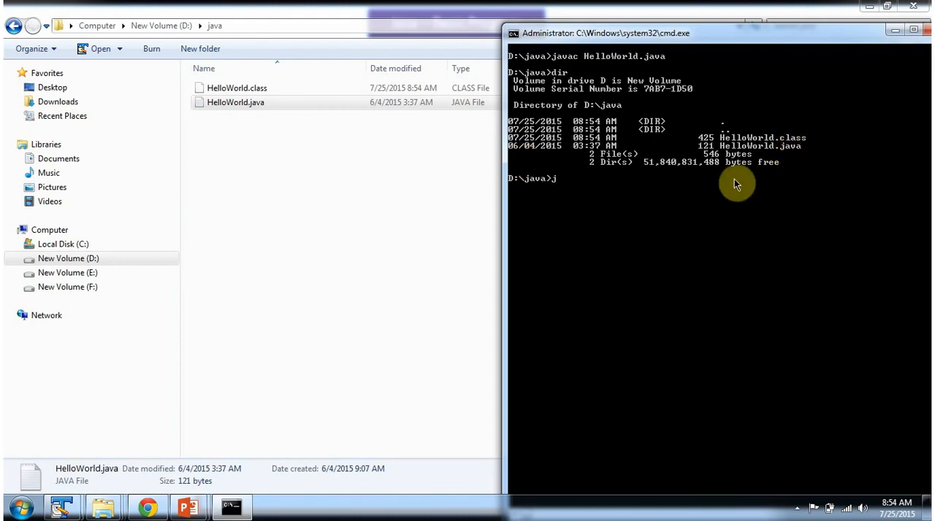
{"action": "type", "text": "ava"}
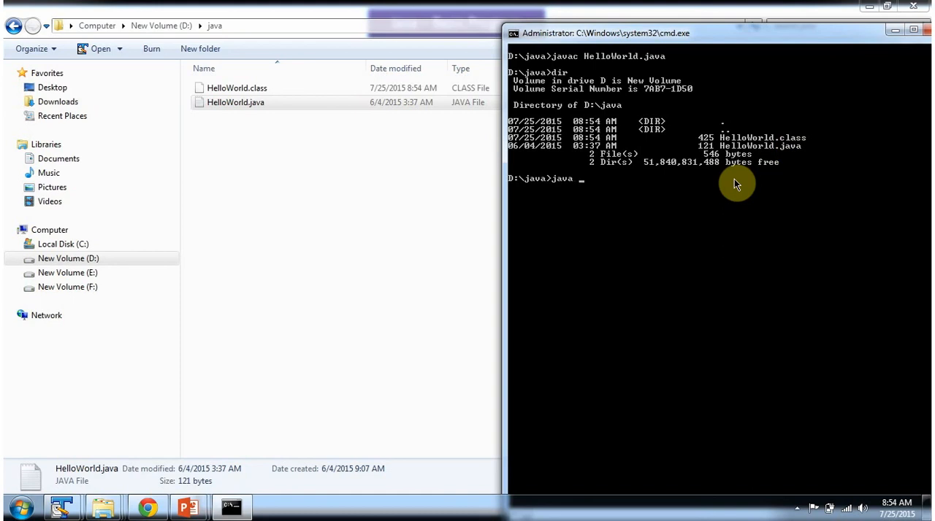
{"action": "type", "text": "HelloWorld.class"}
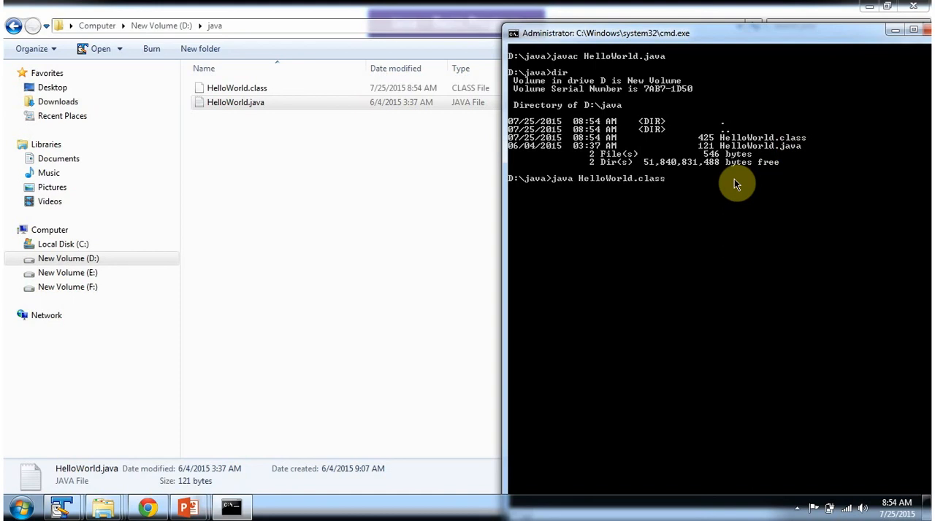
{"action": "key", "text": "BackSpace"}
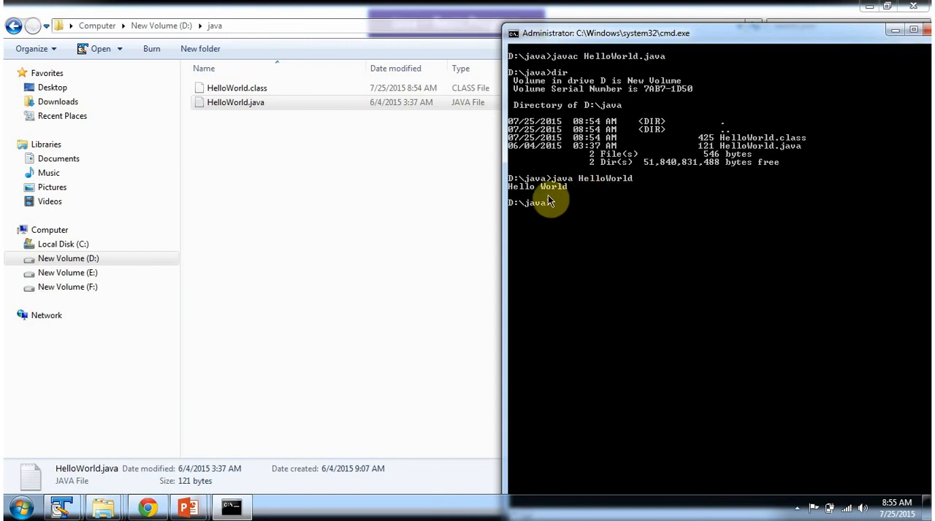
{"action": "mouse_move", "coordinate": [563, 199]}
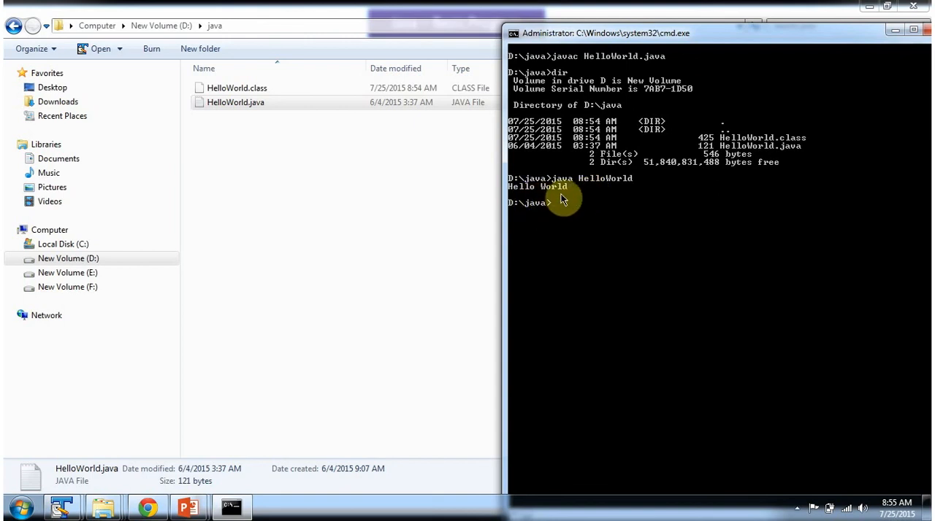